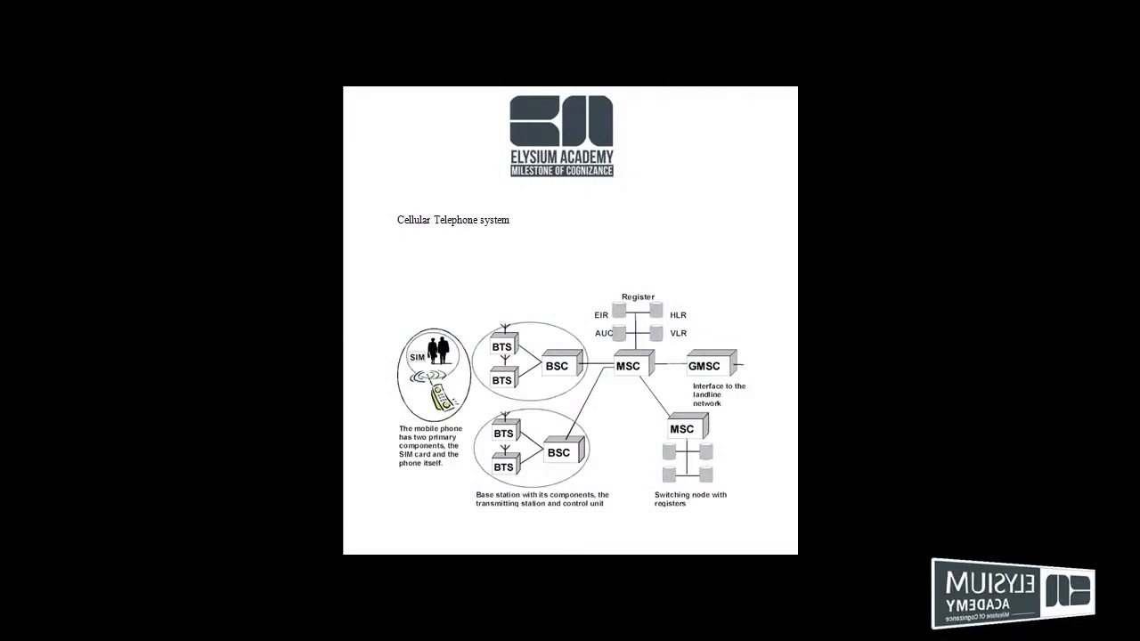
pyautogui.moveTo(547, 232)
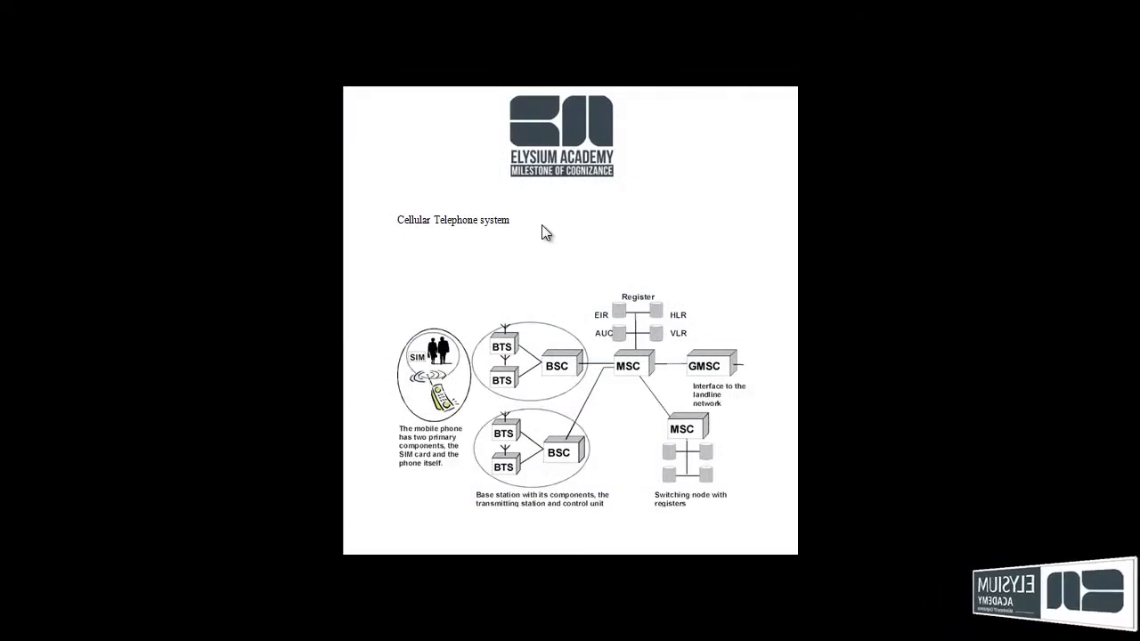
pyautogui.moveTo(526, 263)
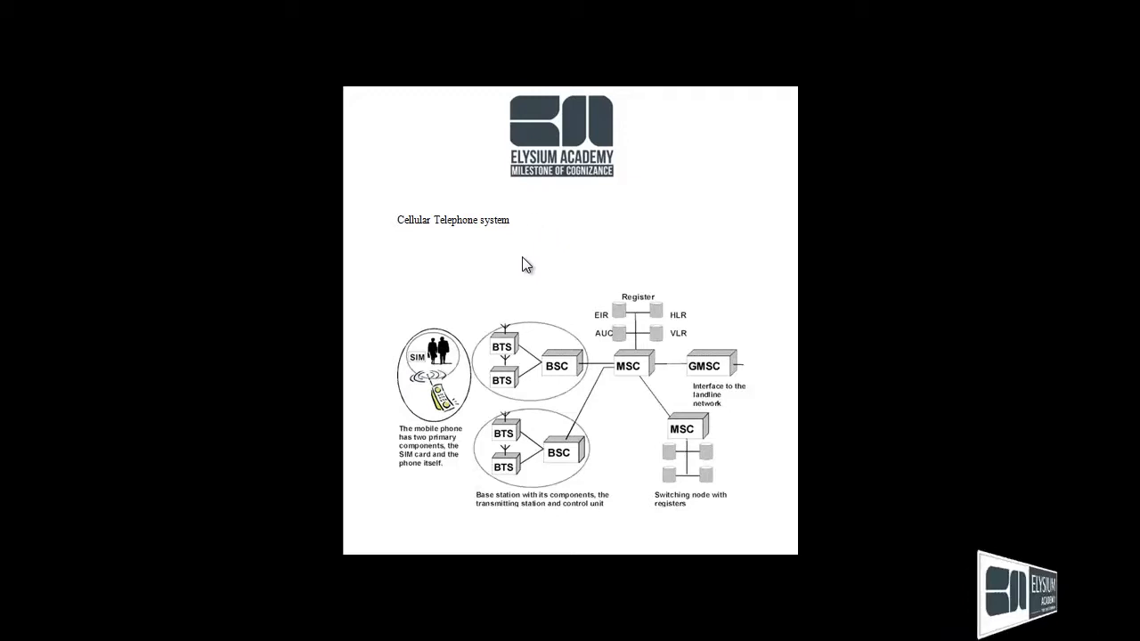
pyautogui.moveTo(559, 502)
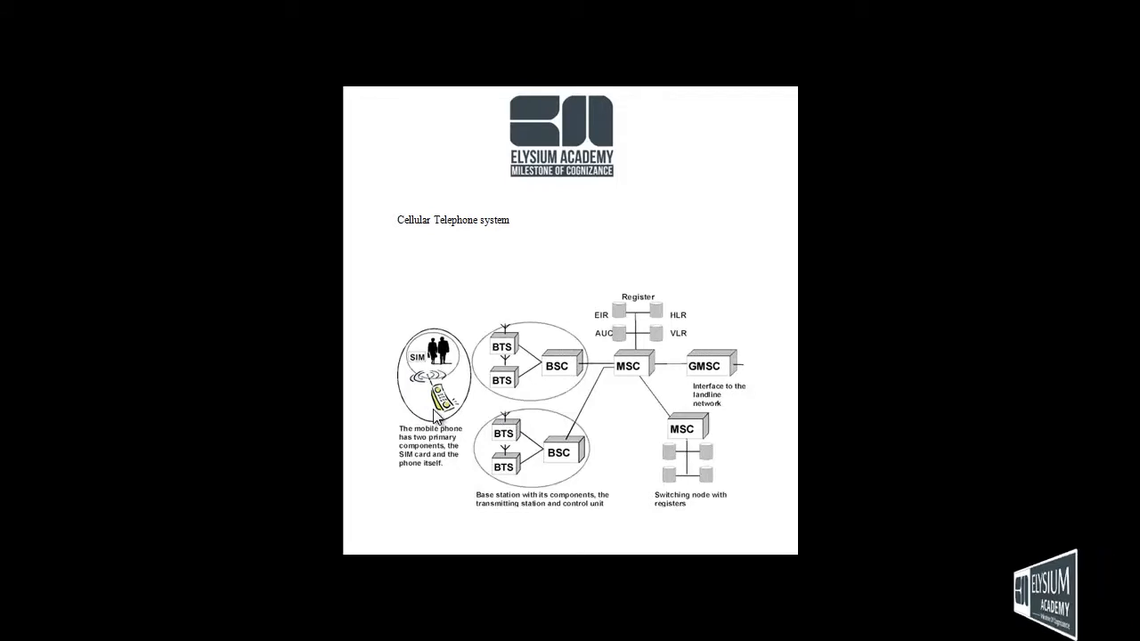
pyautogui.moveTo(424, 454)
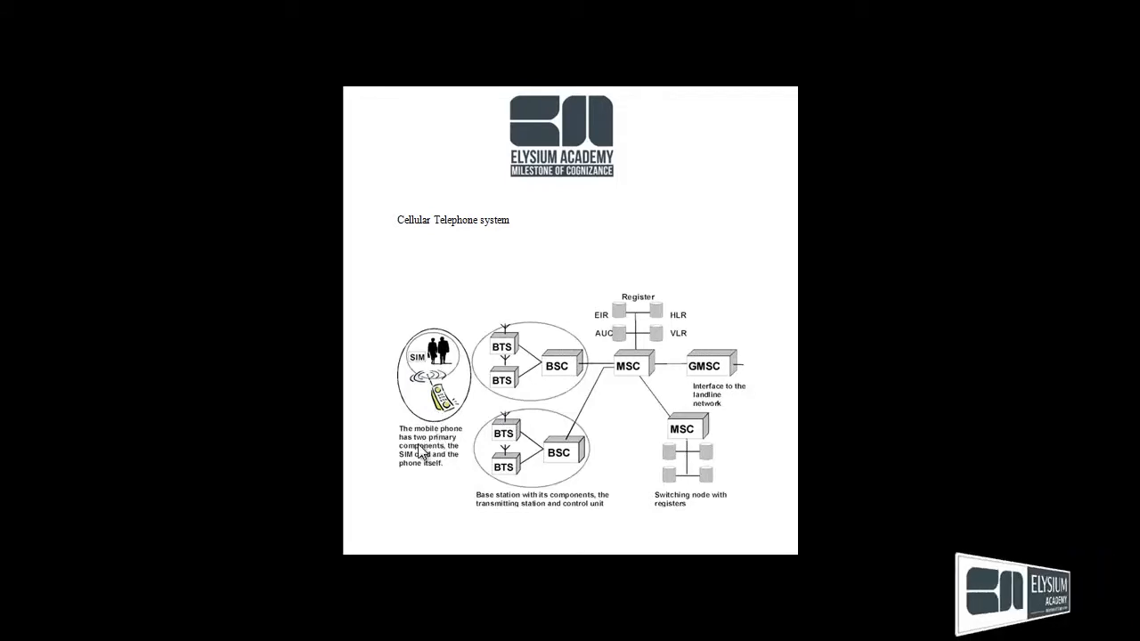
pyautogui.moveTo(444, 467)
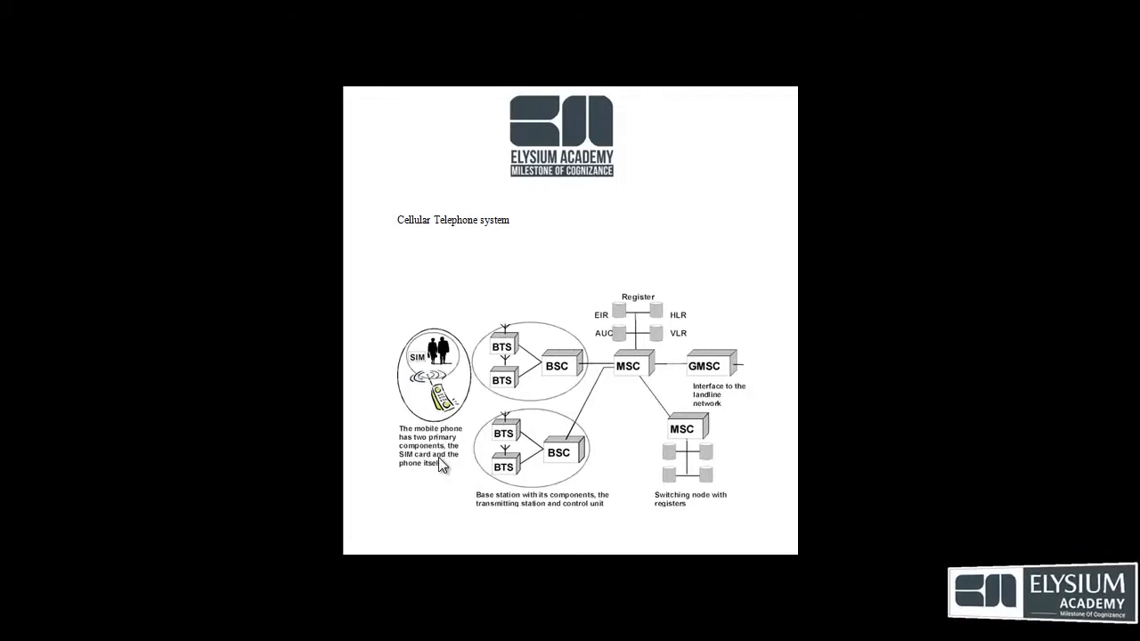
pyautogui.moveTo(420, 481)
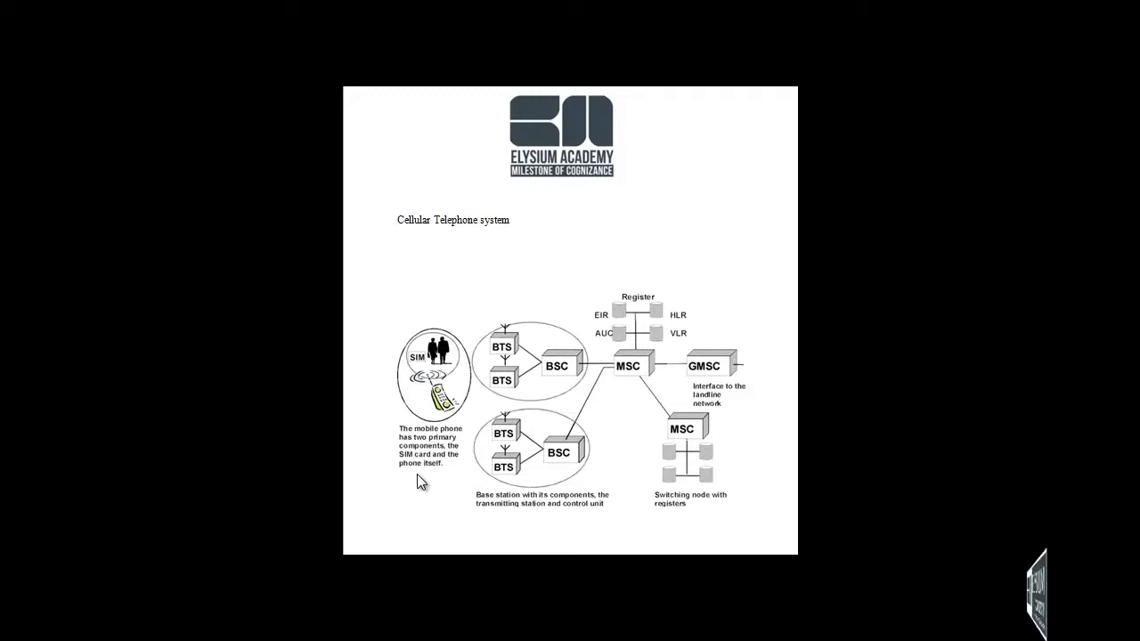
pyautogui.moveTo(456, 485)
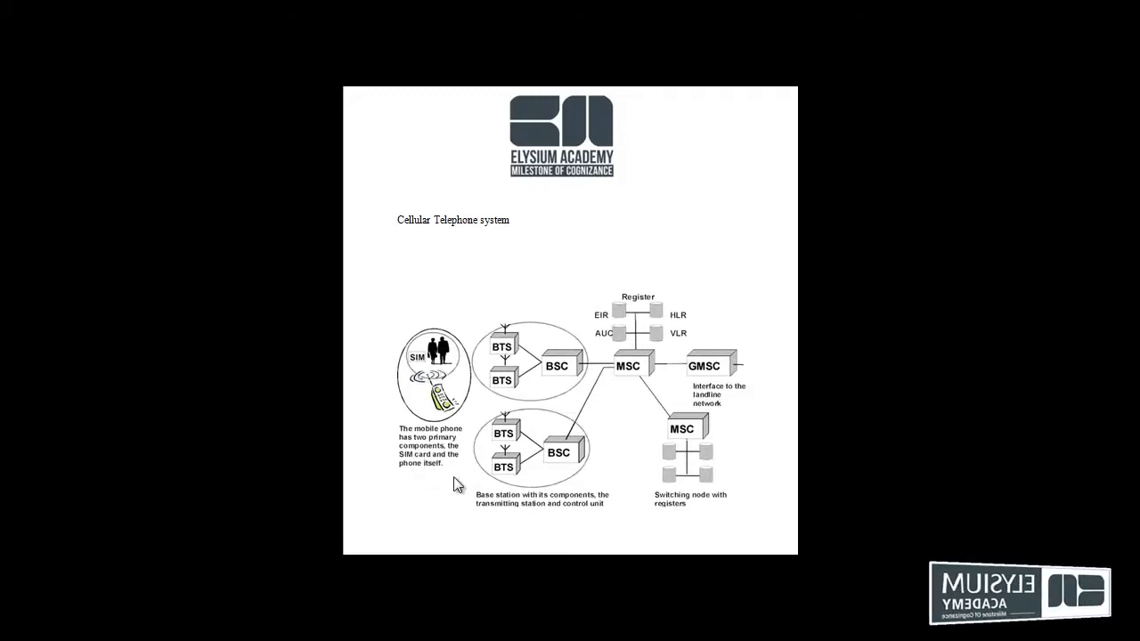
pyautogui.moveTo(510, 381)
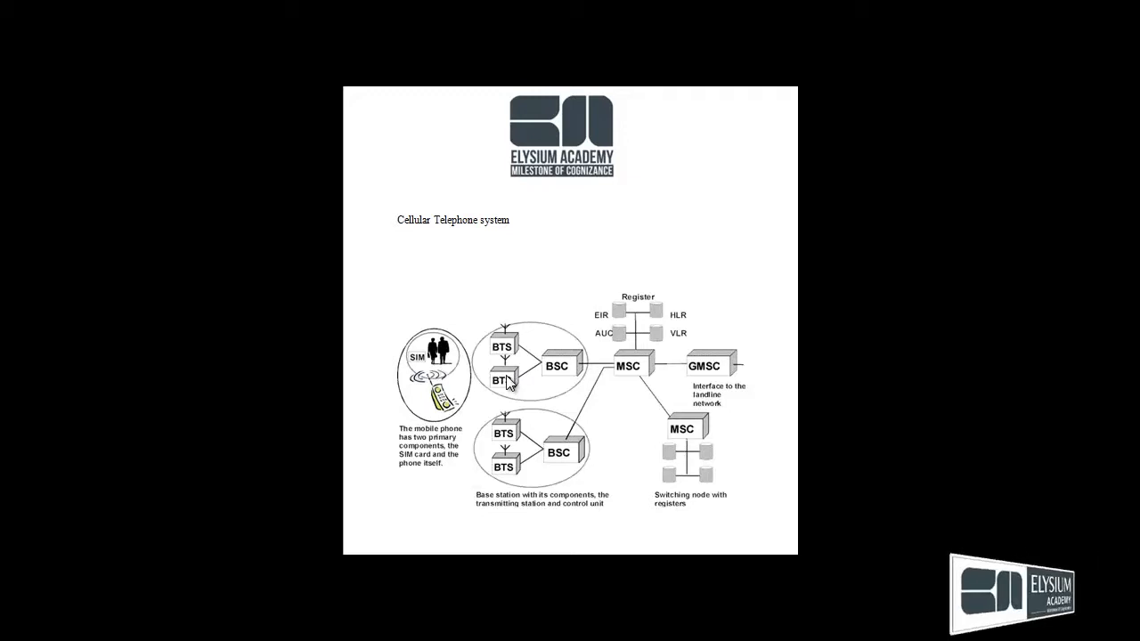
pyautogui.moveTo(559, 378)
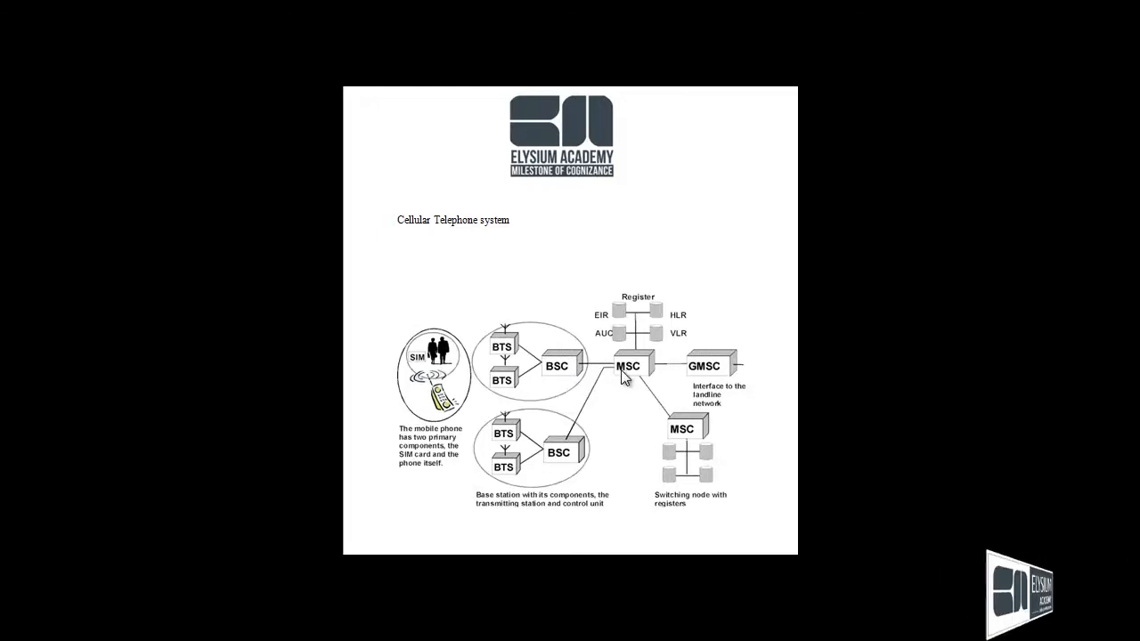
pyautogui.moveTo(712, 384)
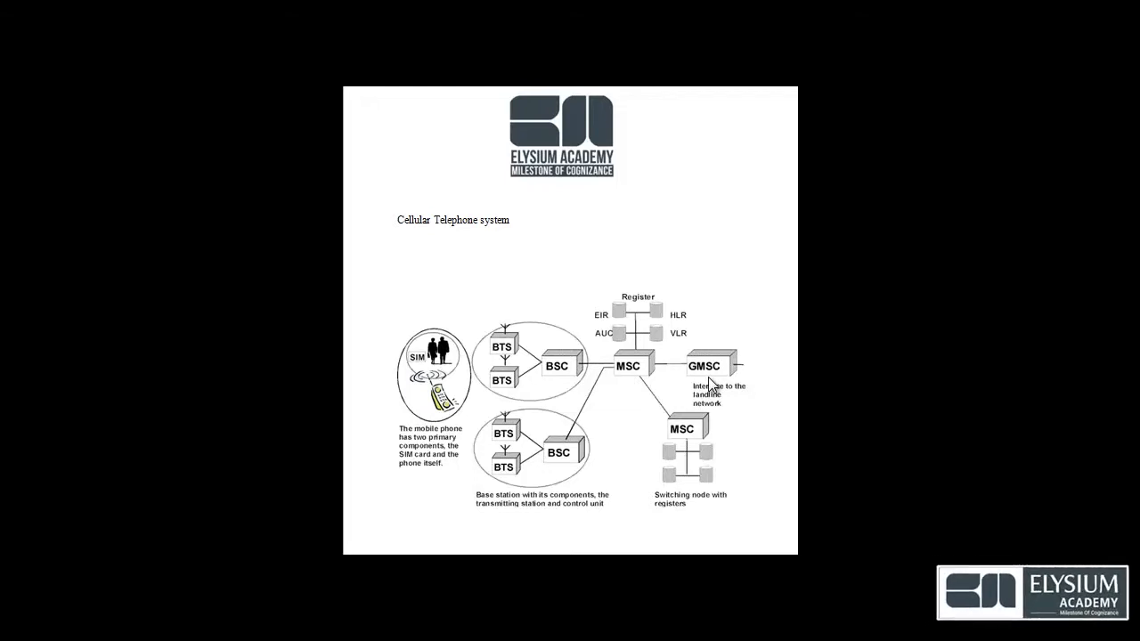
pyautogui.moveTo(681, 330)
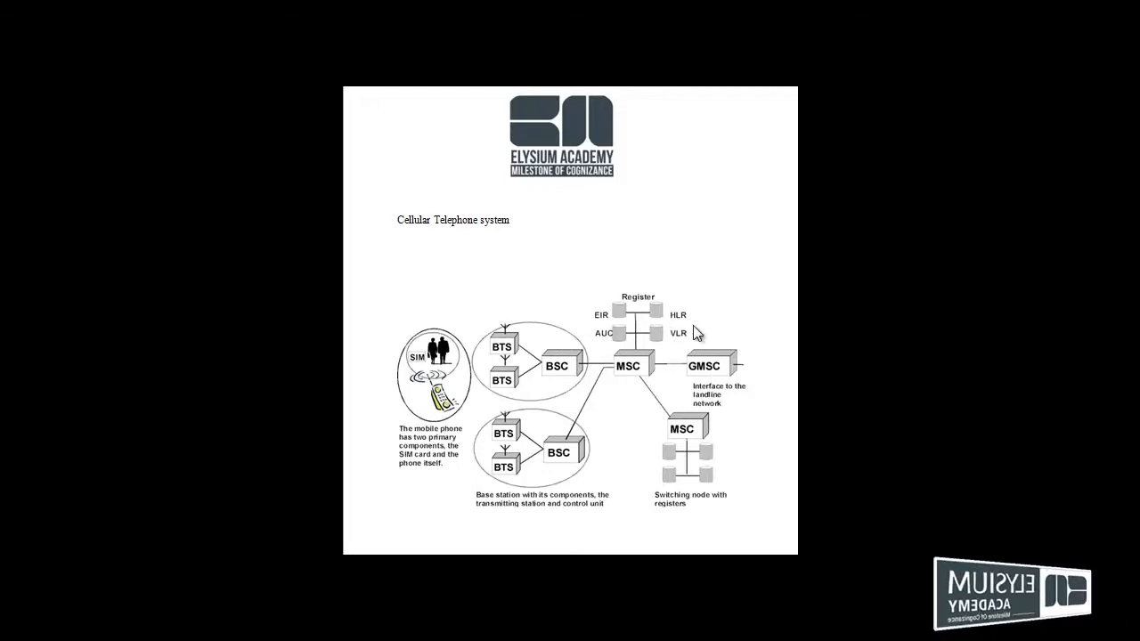
pyautogui.moveTo(680, 347)
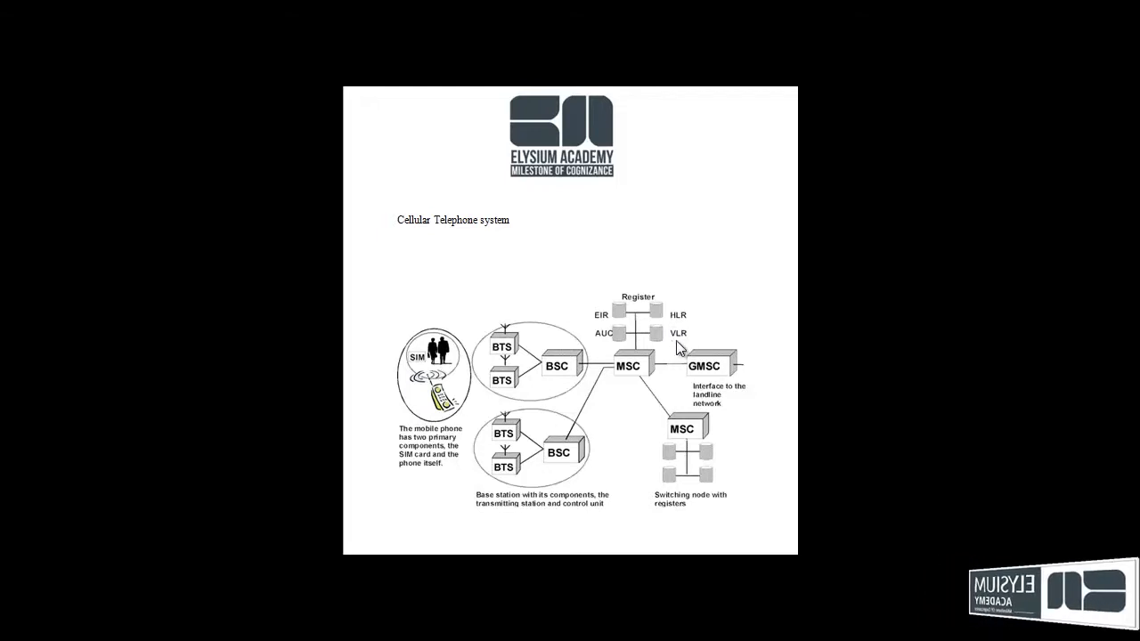
pyautogui.moveTo(617, 330)
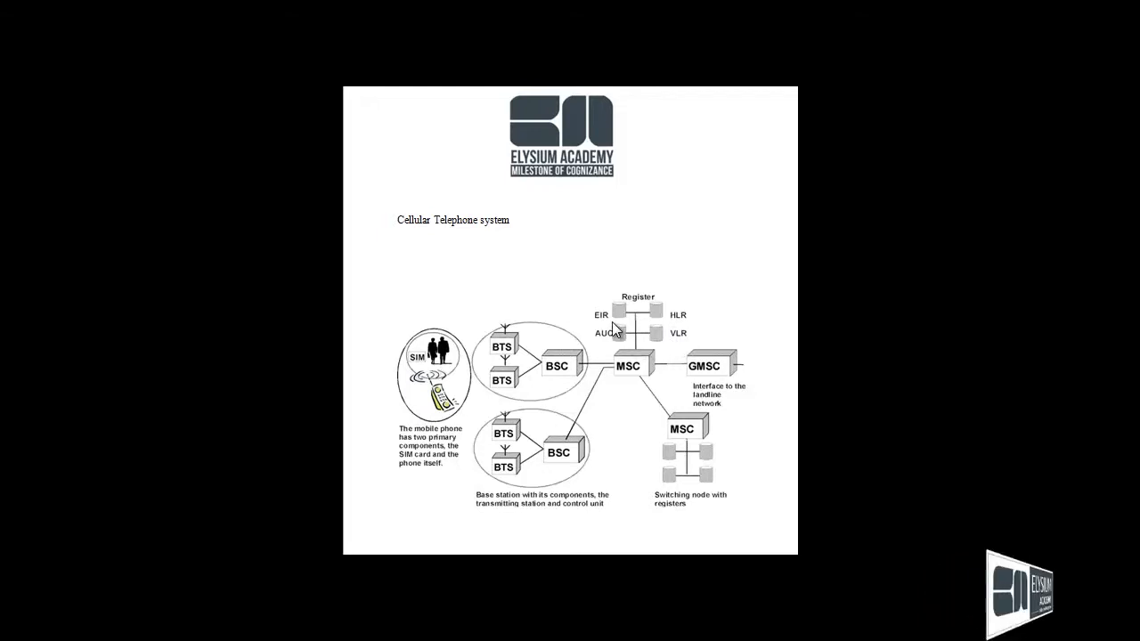
pyautogui.moveTo(641, 323)
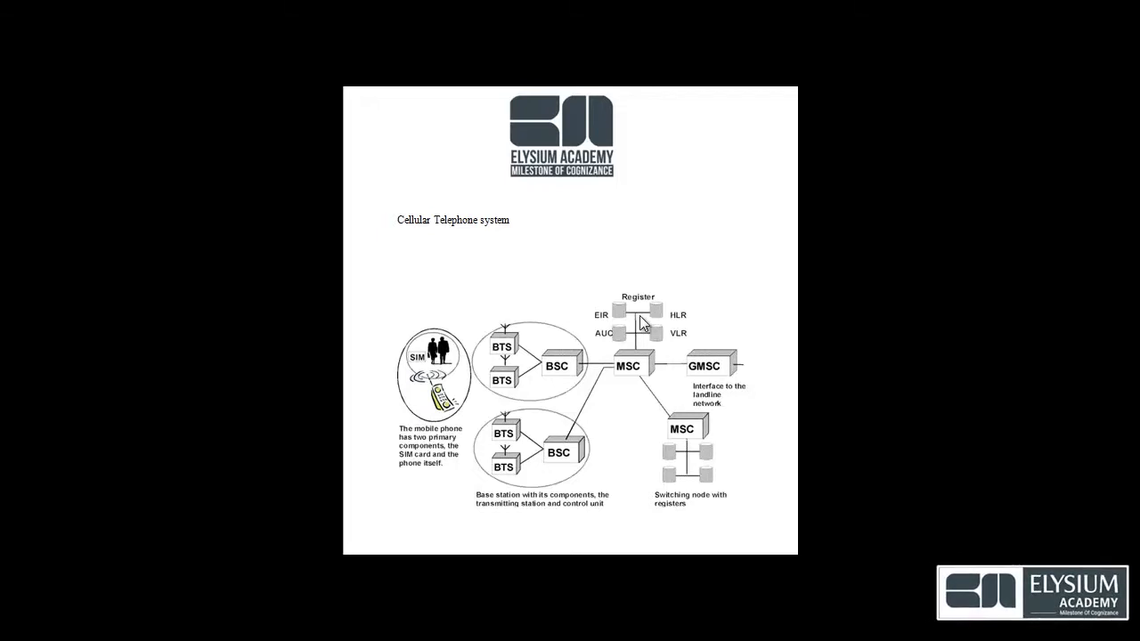
pyautogui.moveTo(720, 295)
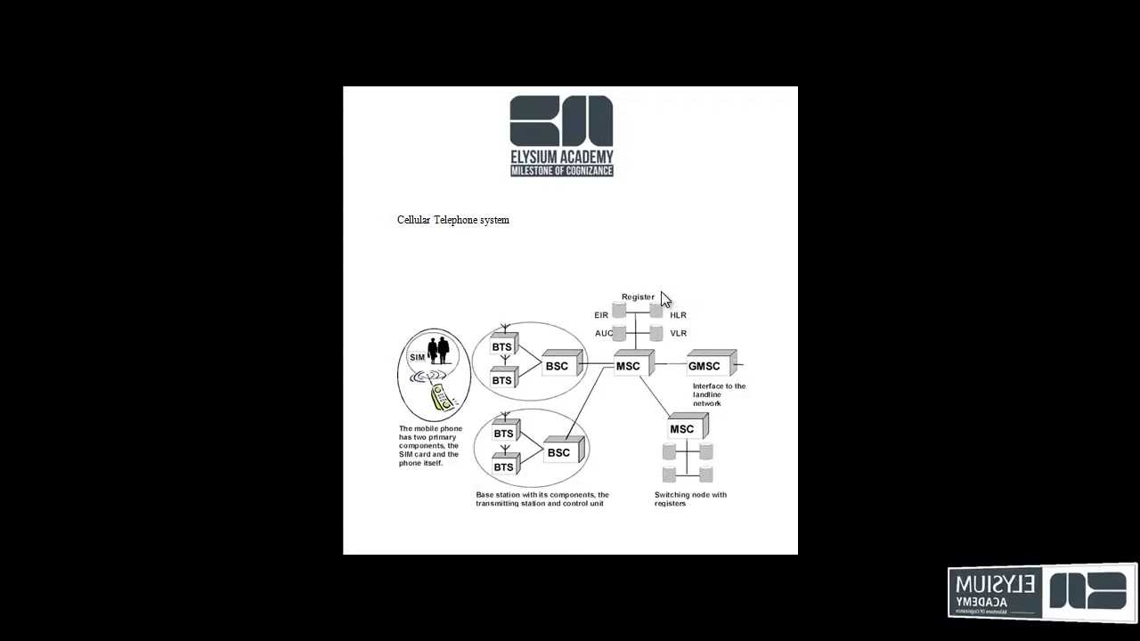
pyautogui.moveTo(454, 376)
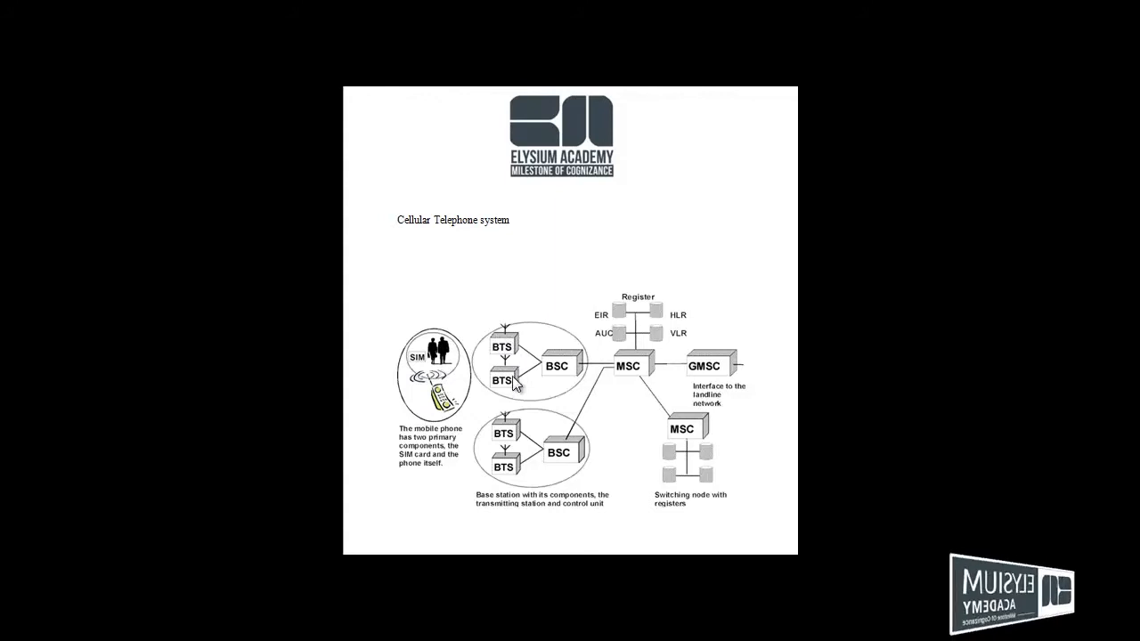
pyautogui.moveTo(495, 360)
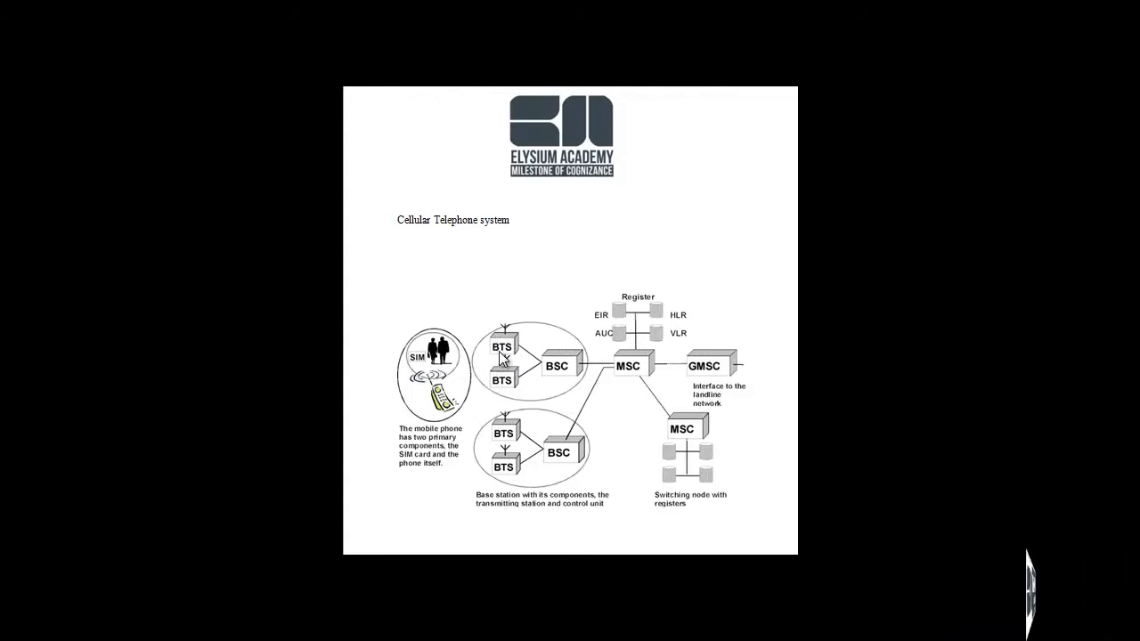
pyautogui.moveTo(556, 385)
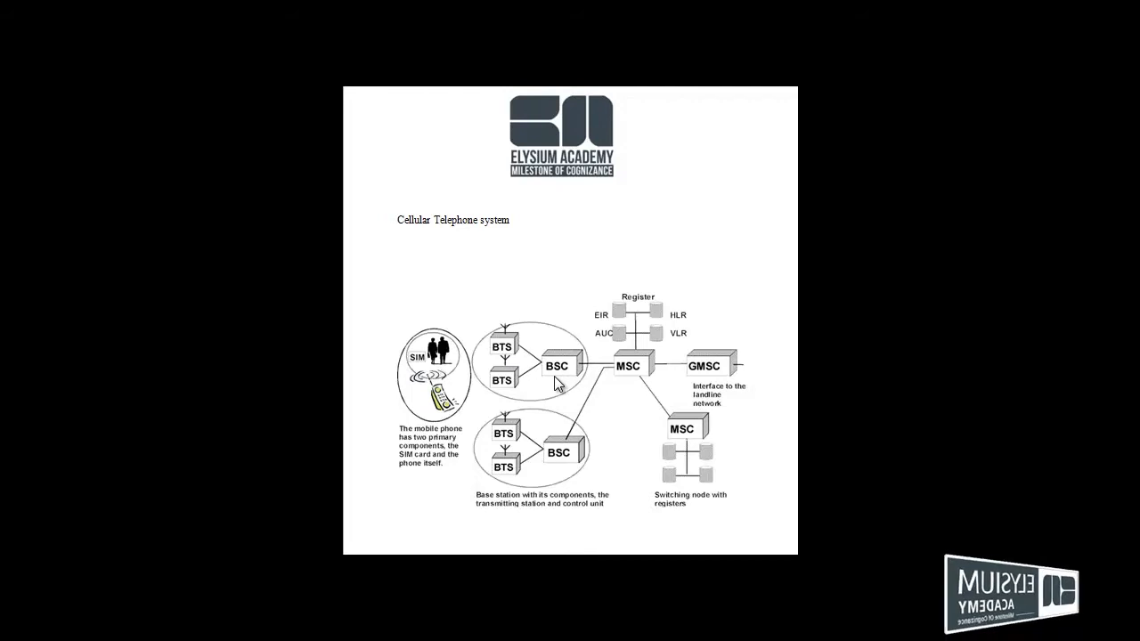
pyautogui.moveTo(595, 370)
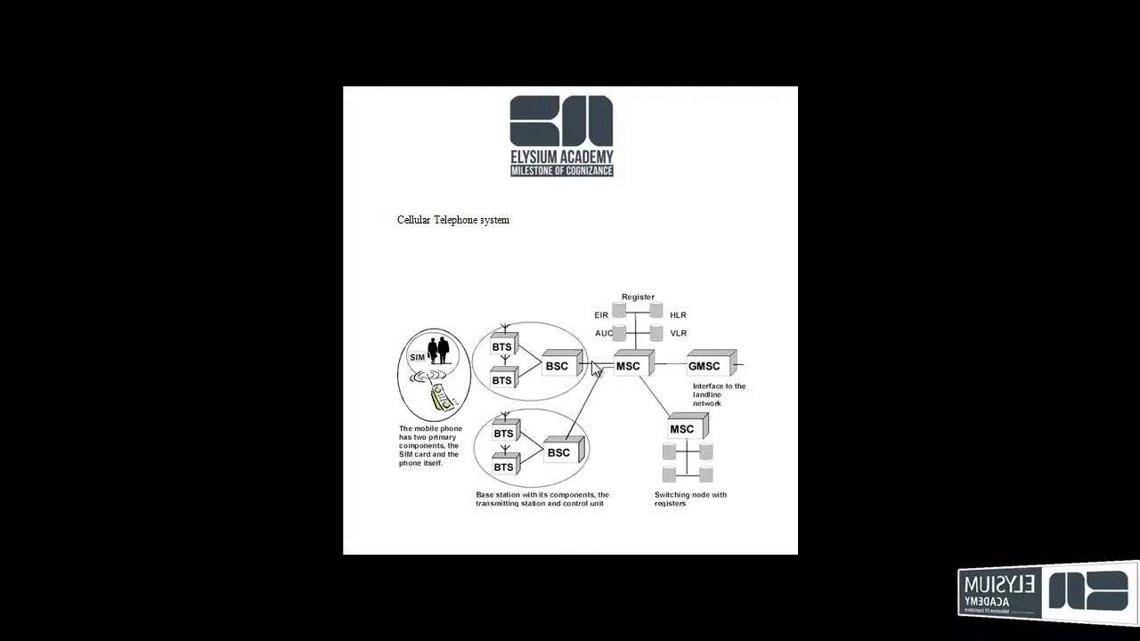
pyautogui.moveTo(631, 378)
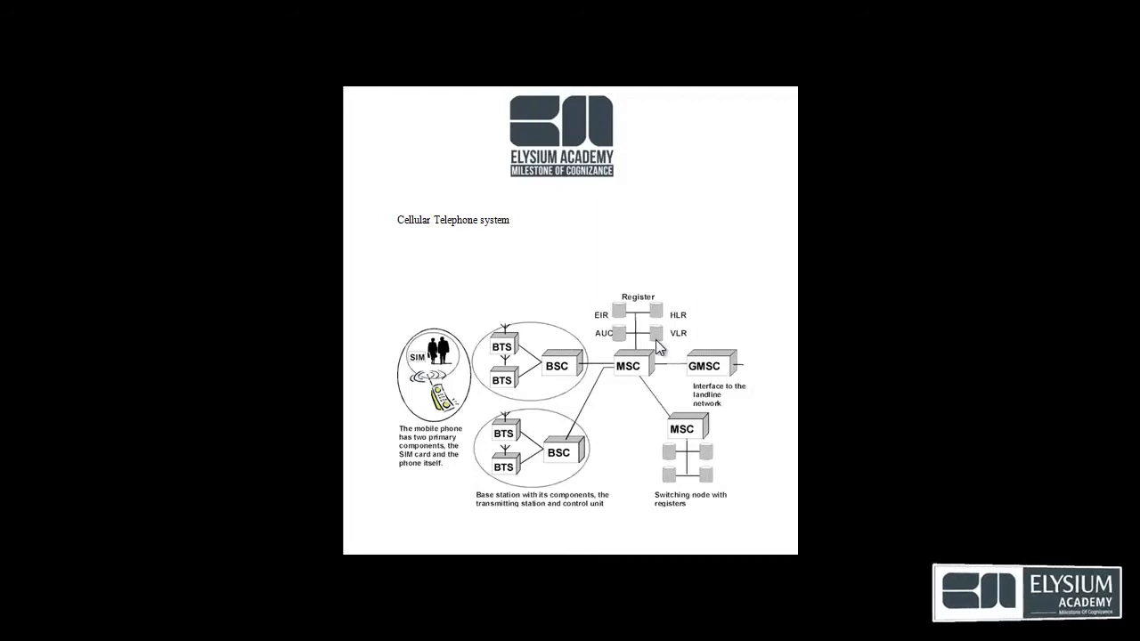
pyautogui.moveTo(705, 325)
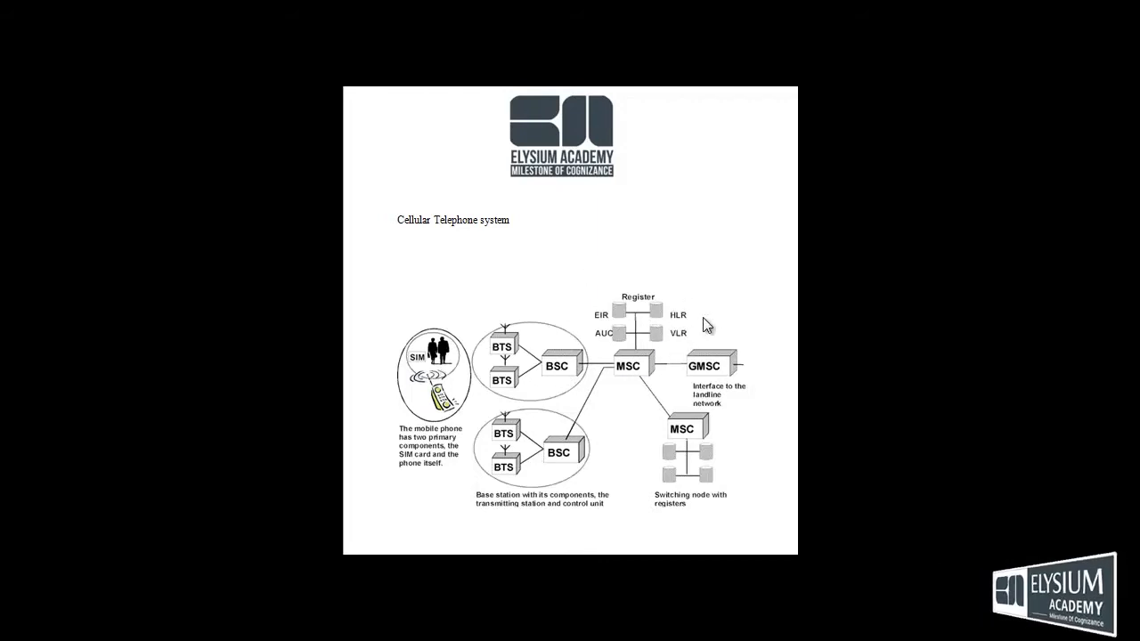
pyautogui.moveTo(638, 356)
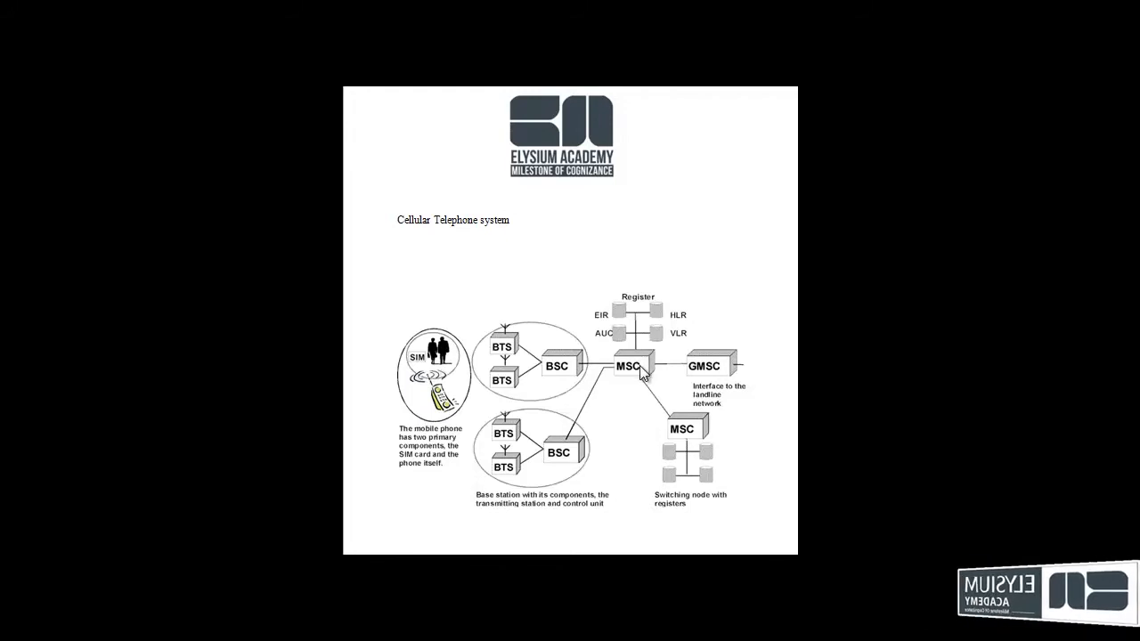
pyautogui.moveTo(703, 377)
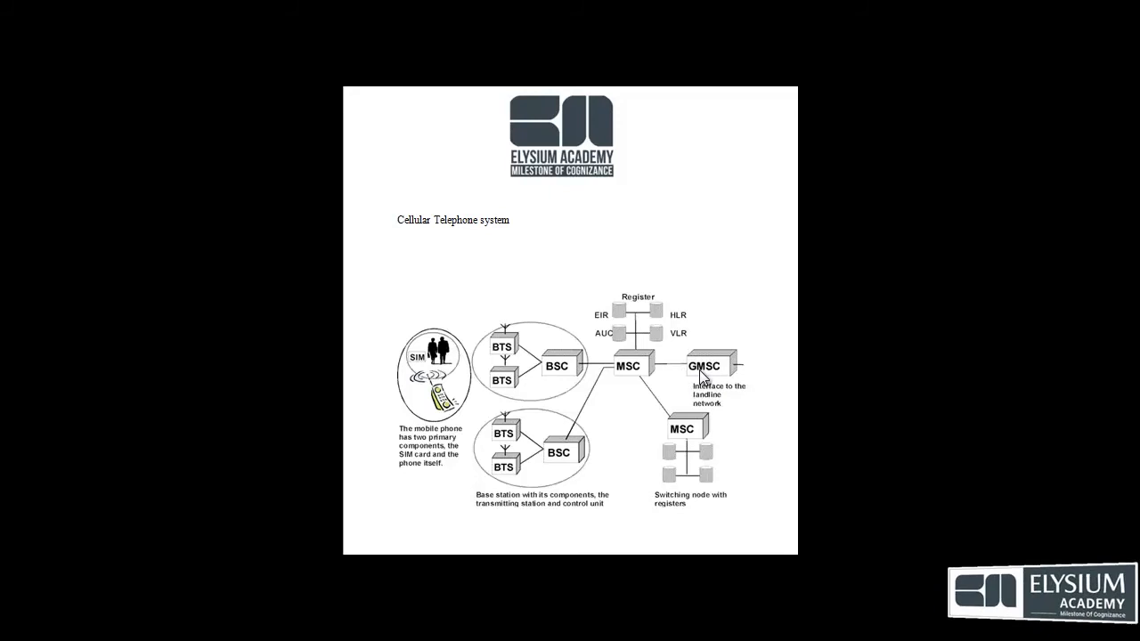
pyautogui.moveTo(721, 410)
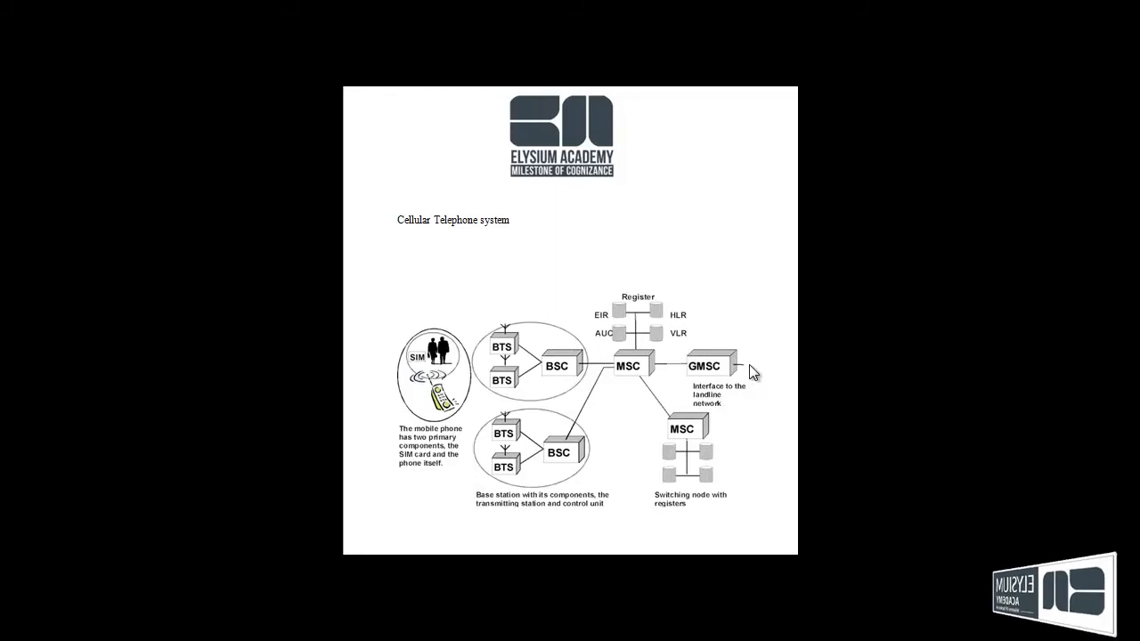
pyautogui.moveTo(746, 398)
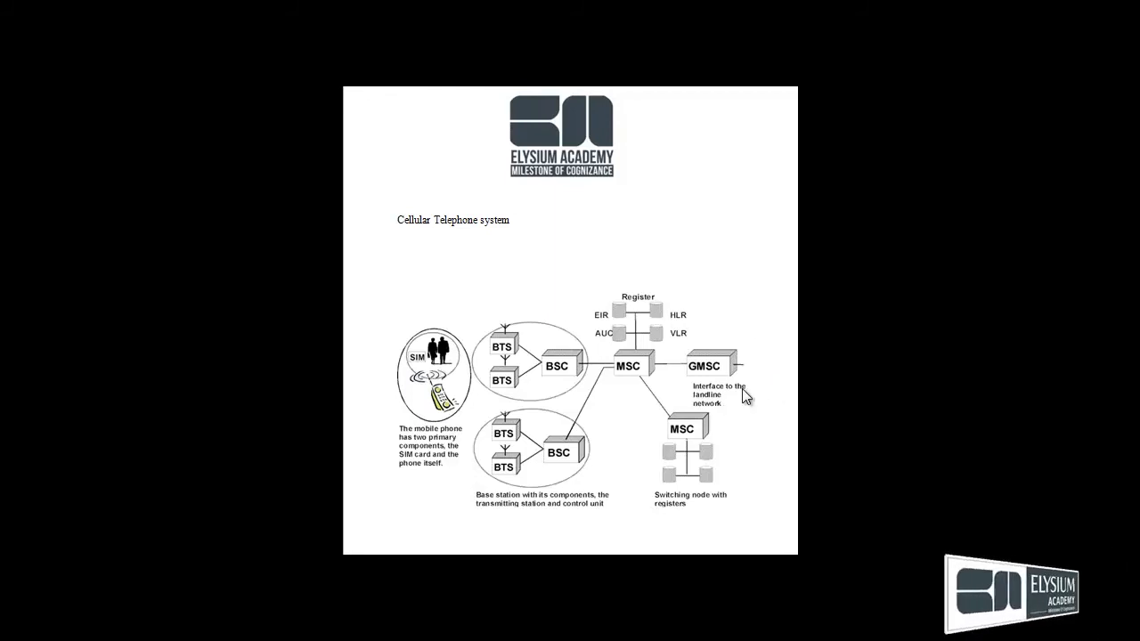